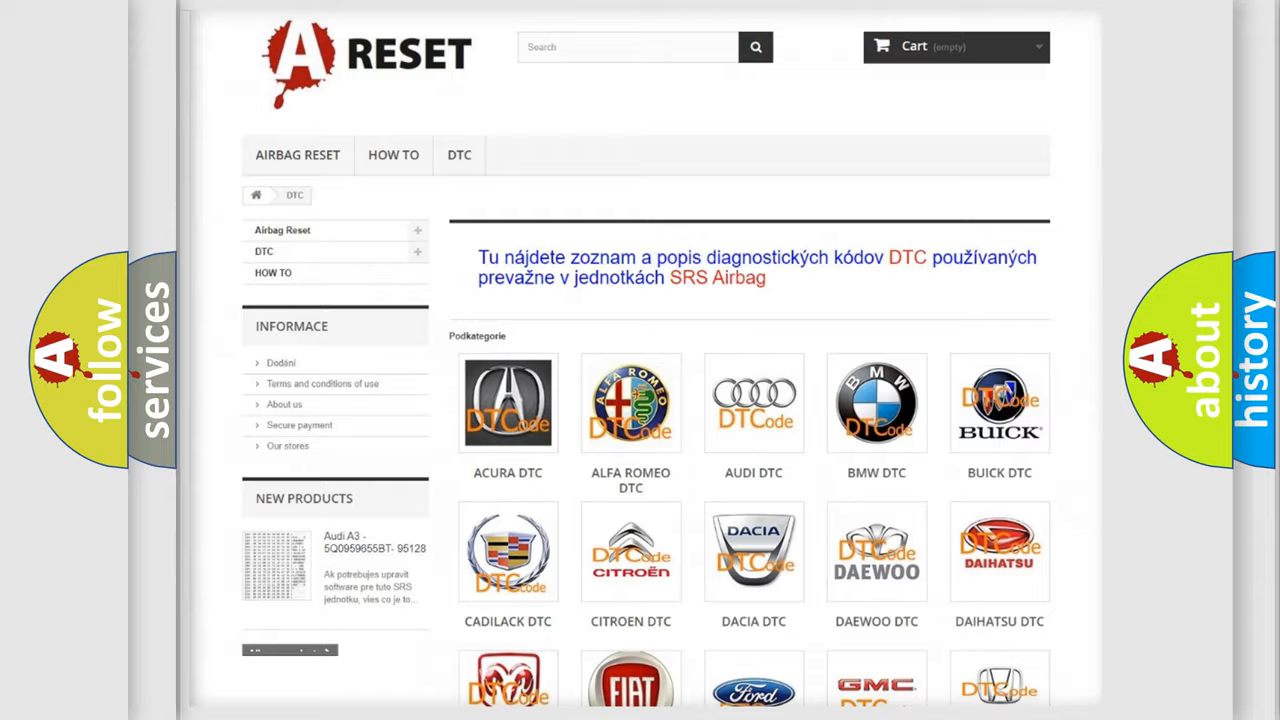
Choose Jeep from the DTC brand grid and browse its airbag diagnostic code list.
scroll("down", 3)
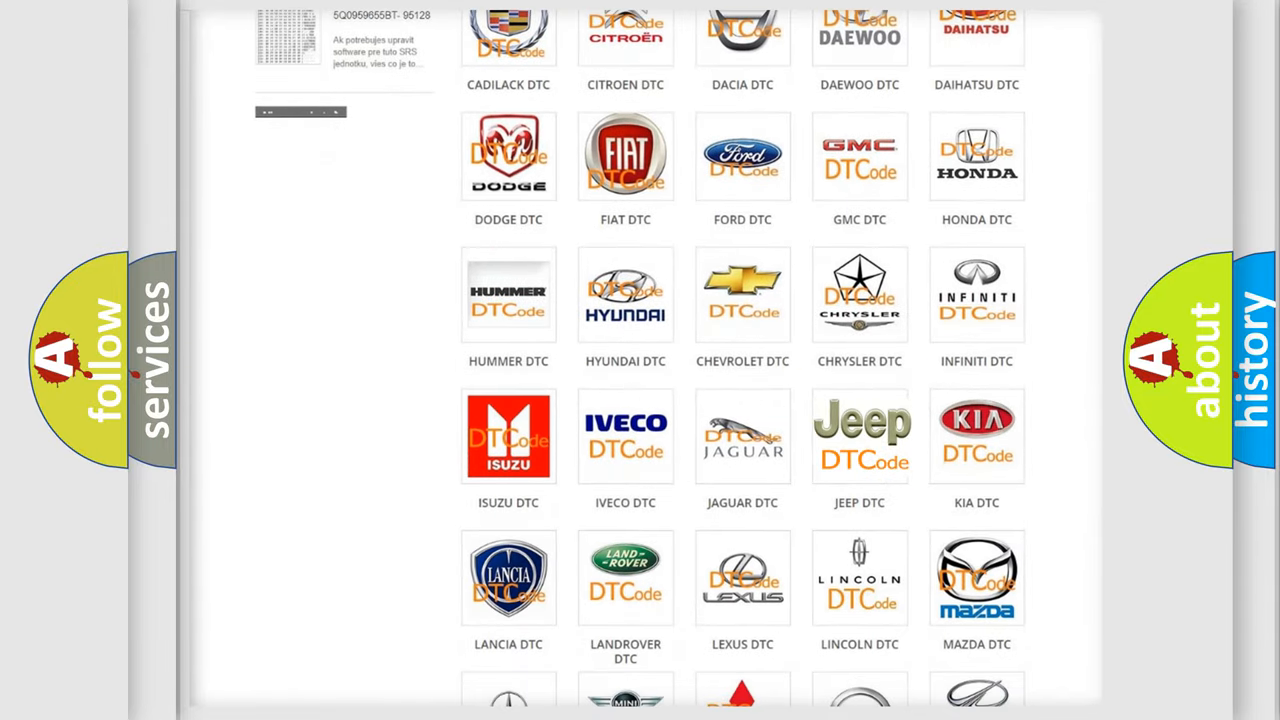
left_click(860, 436)
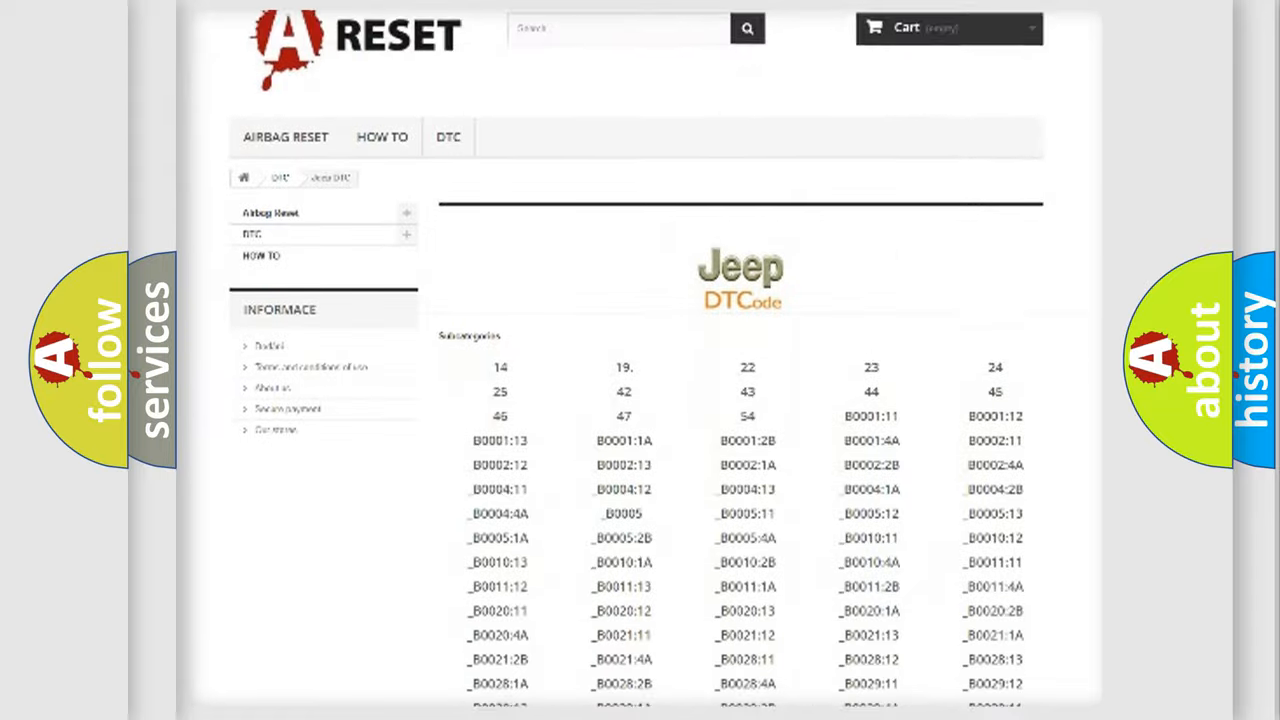
scroll("down", 3)
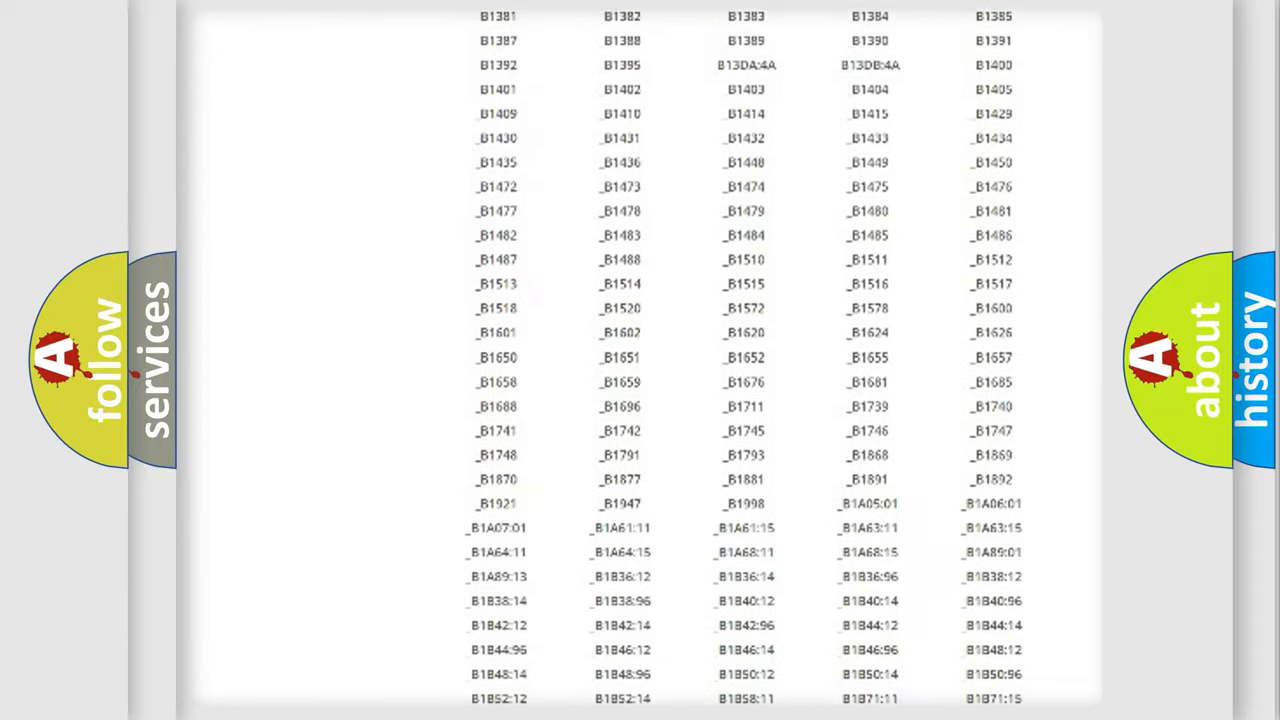